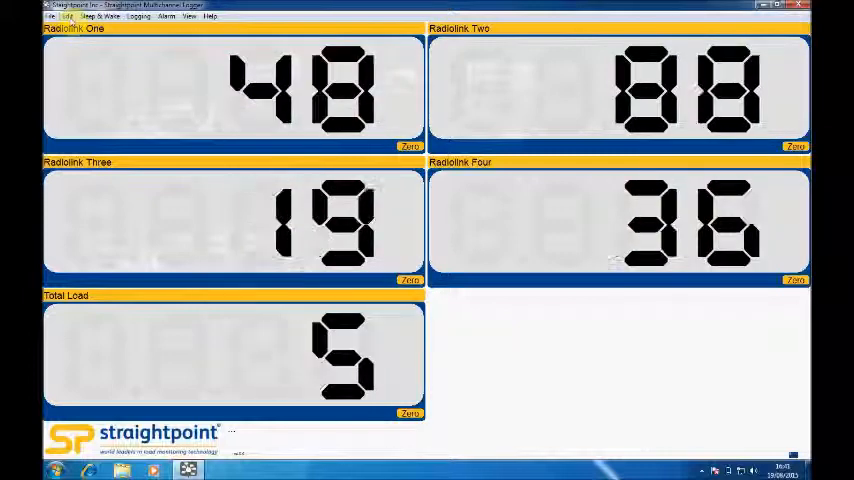
- Open the Edit menu to reach Configure Project
left_click(68, 17)
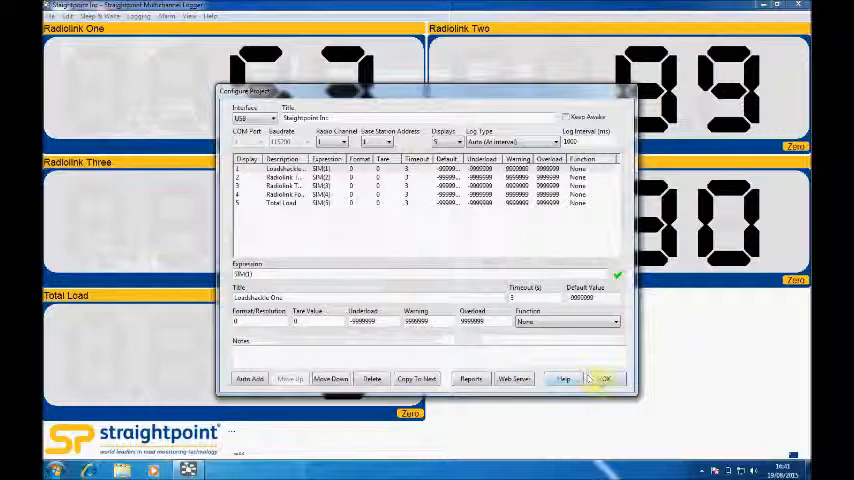
left_click(601, 378)
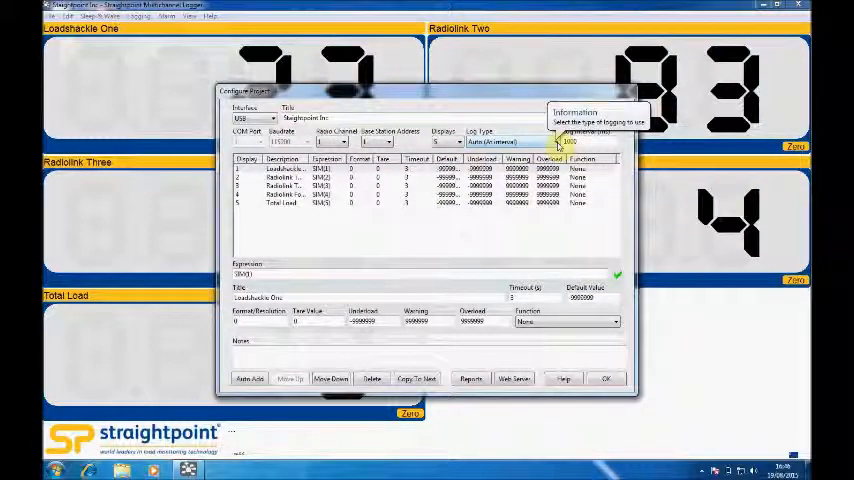
- Set Log Type to Auto (At interval) and close the configuration with OK
left_click(510, 140)
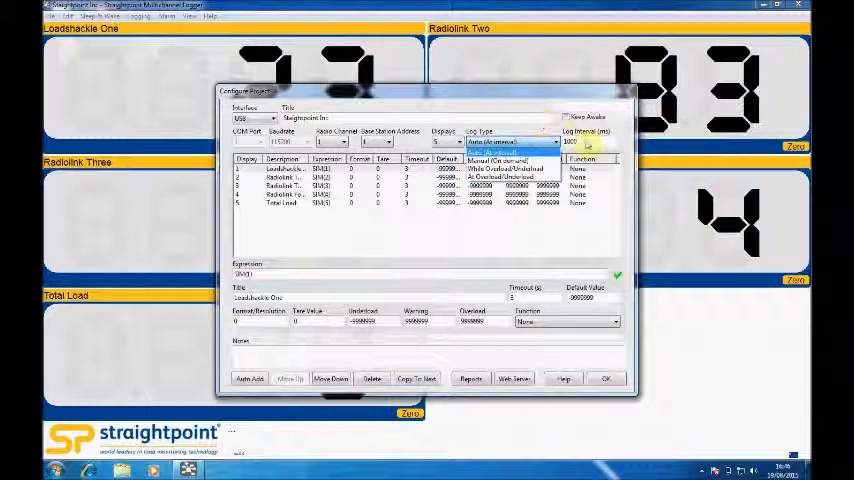
left_click(510, 151)
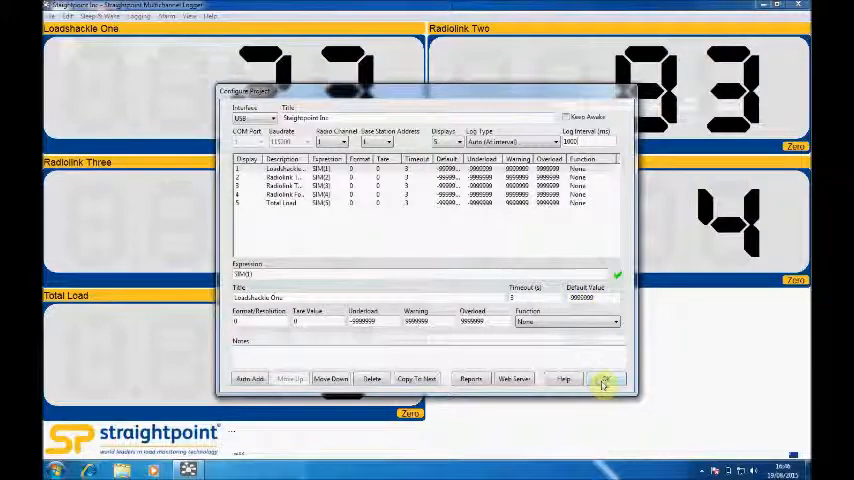
left_click(604, 379)
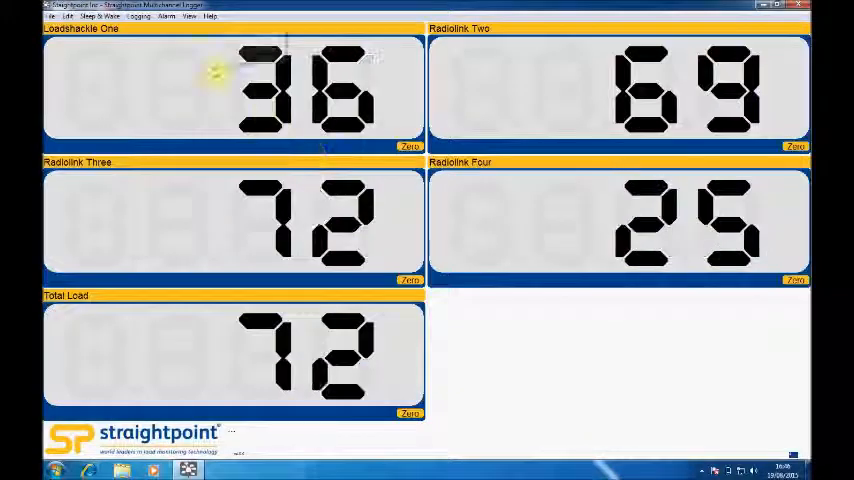
- Start logging and save the log file to the Desktop
left_click(139, 16)
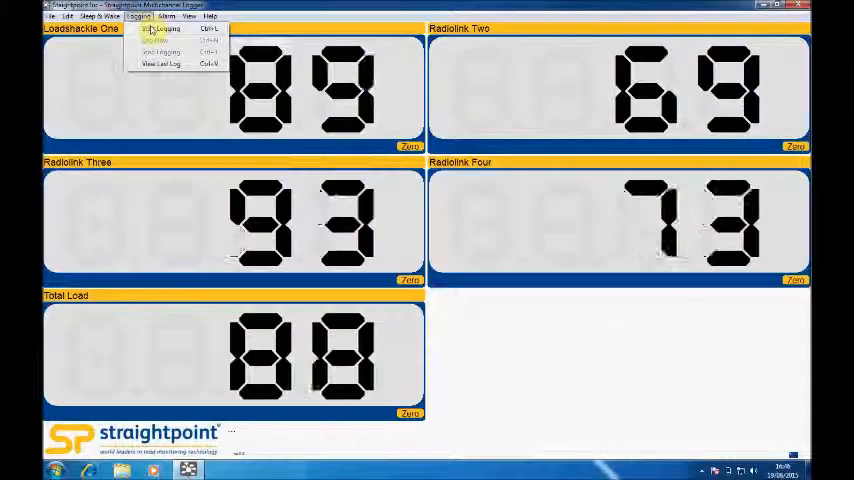
left_click(162, 28)
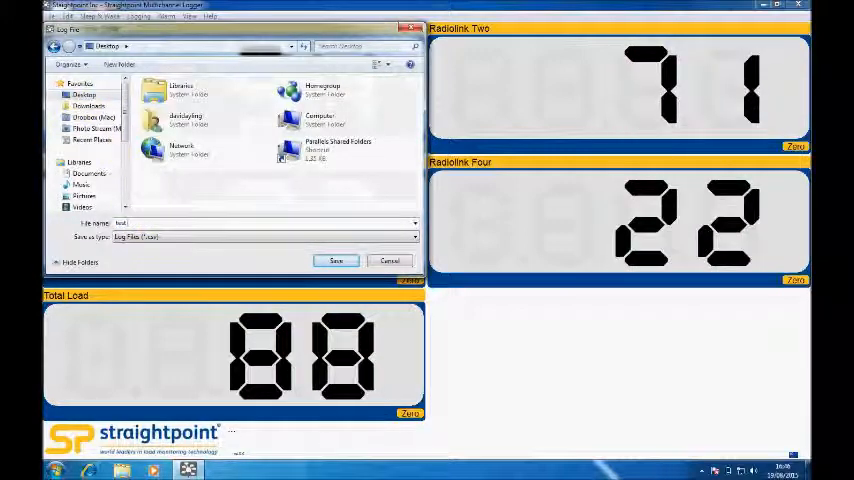
left_click(336, 261)
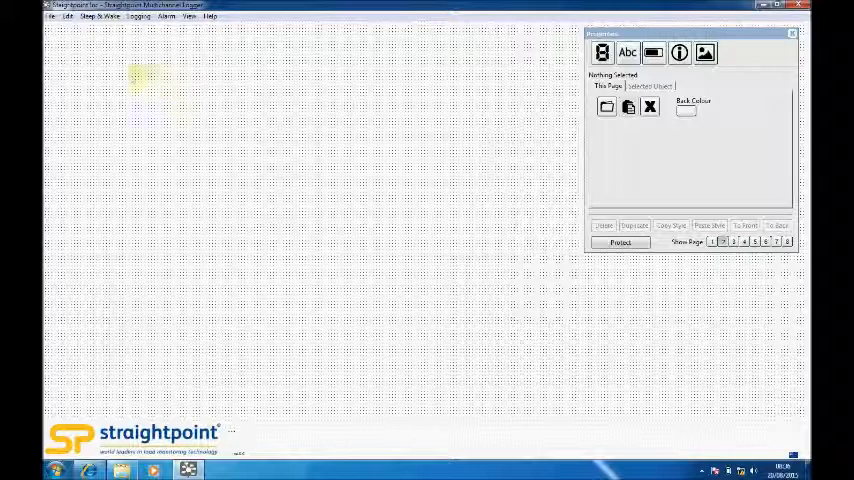
- Link a Display object to Ch 1 Value and a Text object to a channel
left_click(66, 17)
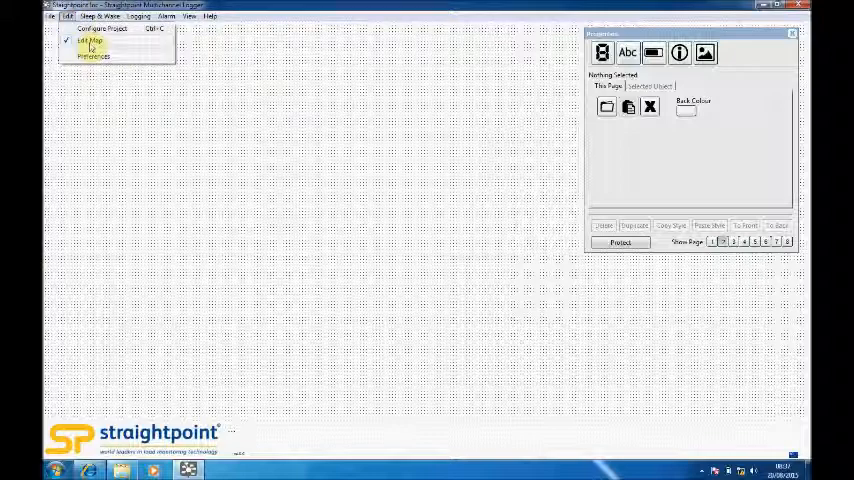
mouse_move(400, 123)
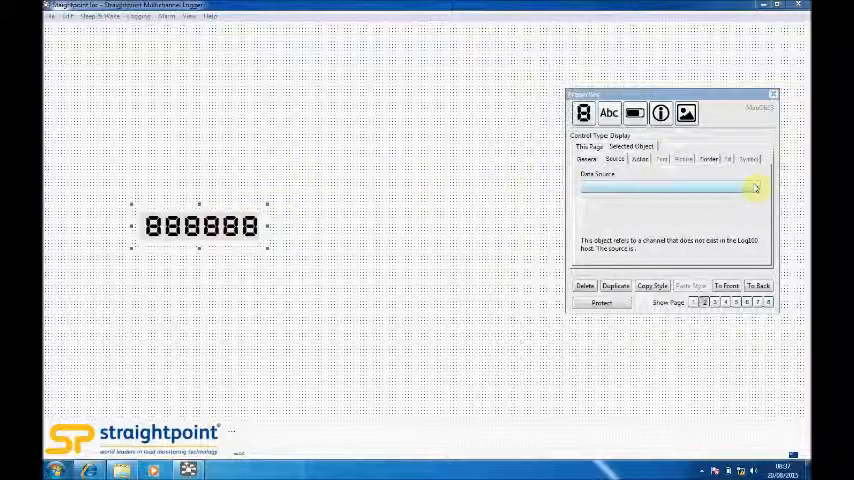
left_click(755, 187)
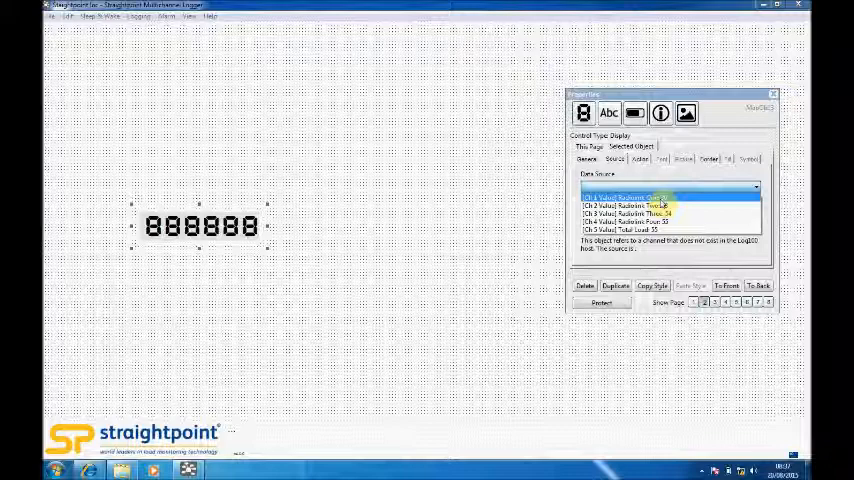
left_click(625, 196)
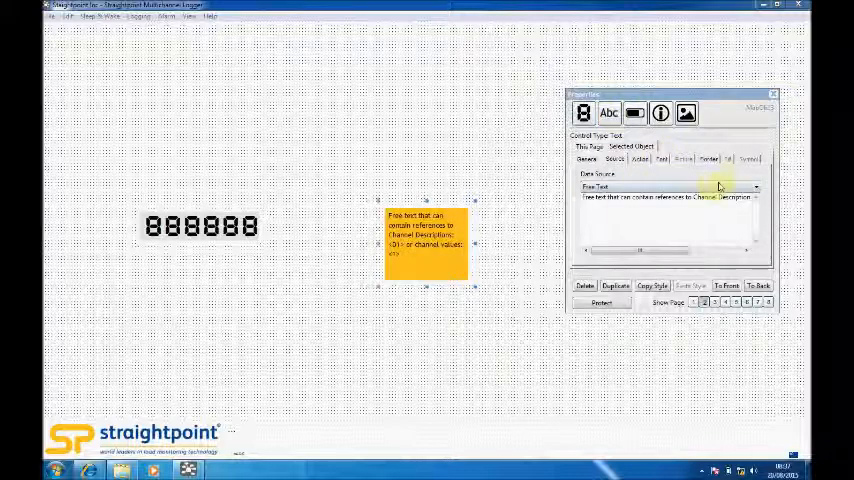
left_click(755, 187)
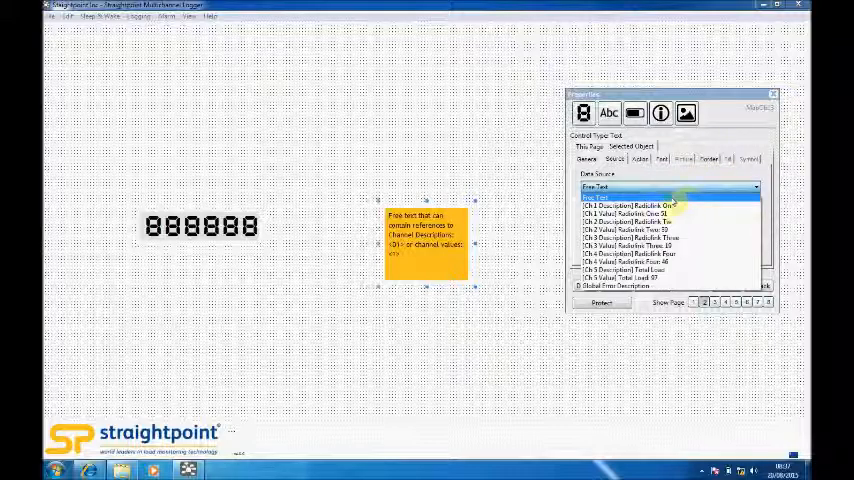
left_click(630, 199)
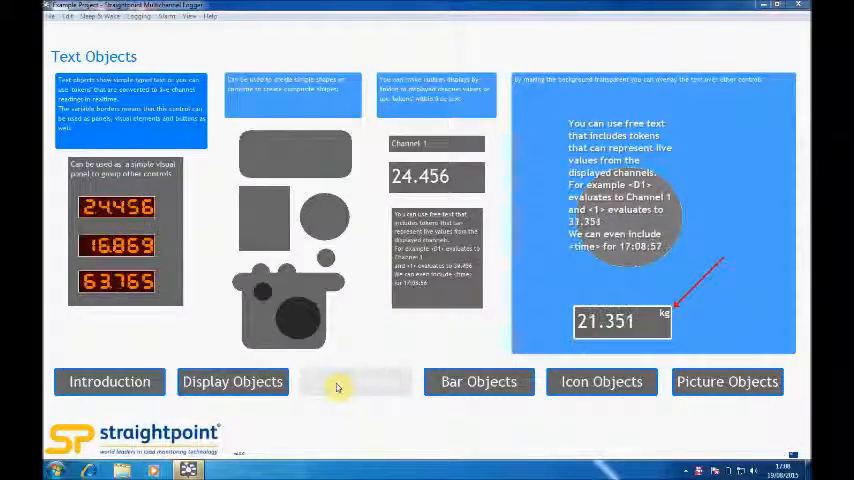
- Step through the Bar Objects and Icon Objects pages to Picture Objects
left_click(478, 381)
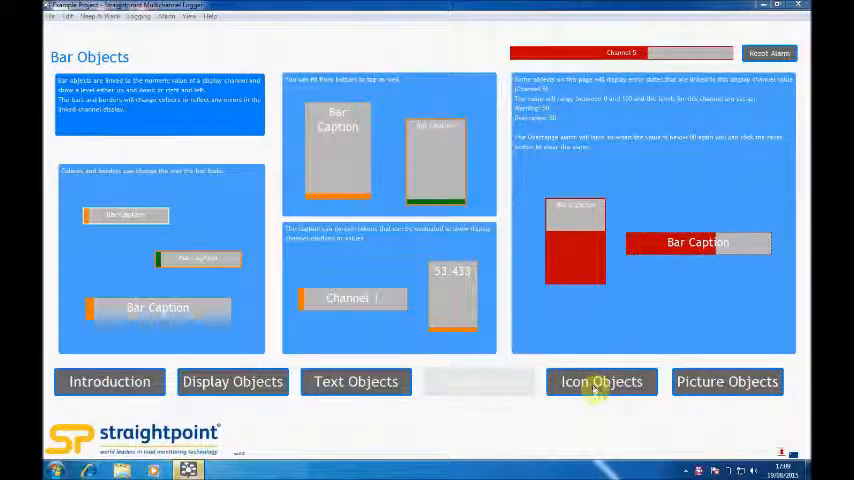
left_click(602, 381)
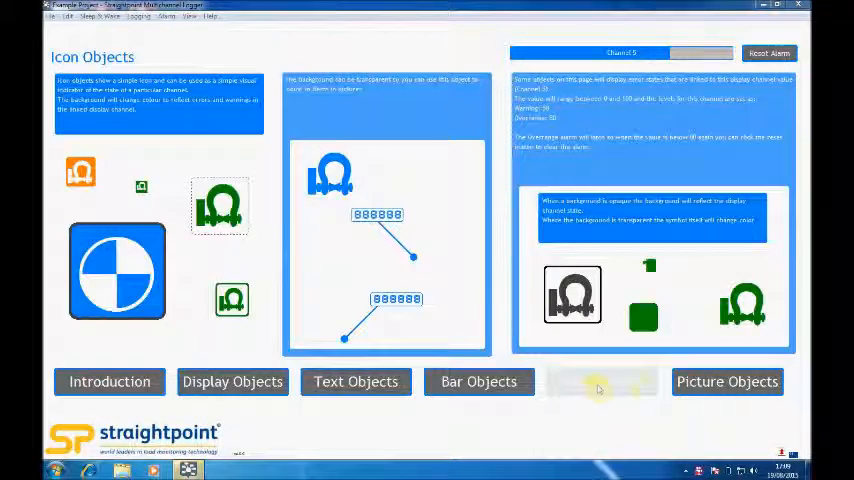
left_click(727, 381)
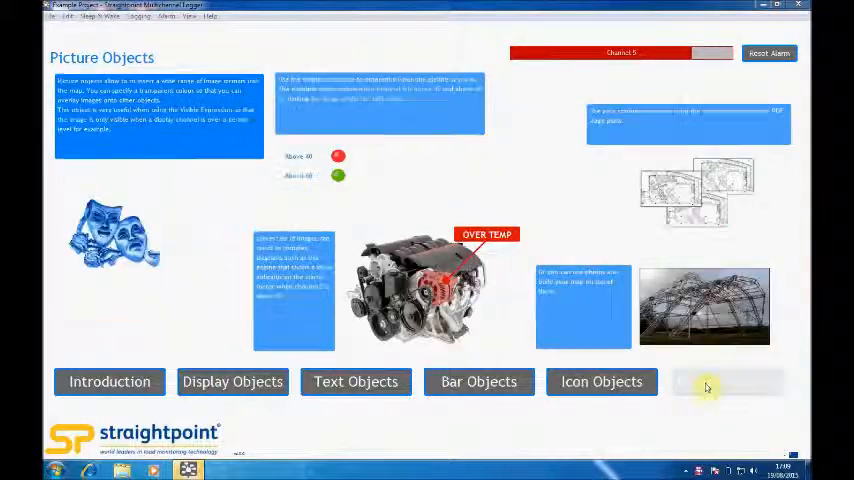